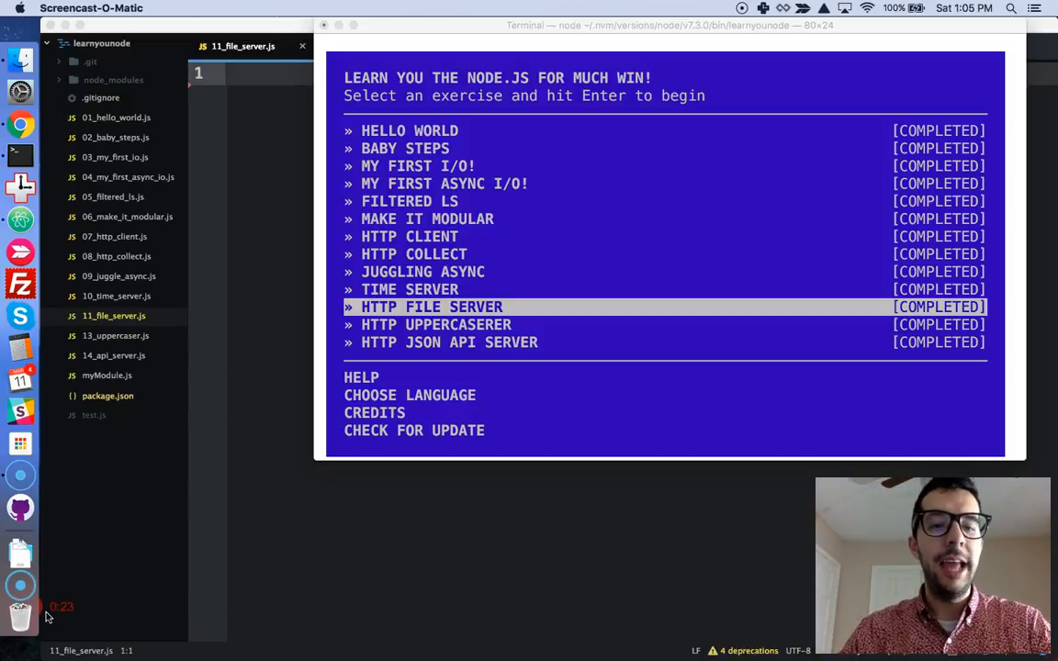
mouse_move(211, 657)
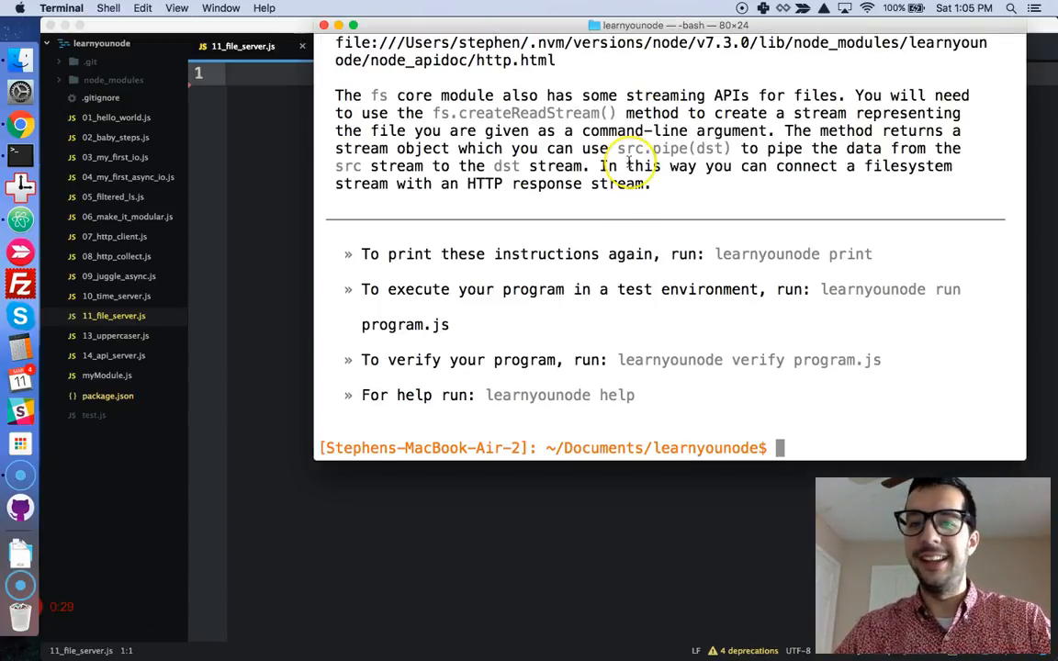
- Scroll through the HTTP FILE SERVER exercise's printed instructions and hints
scroll(up, 3)
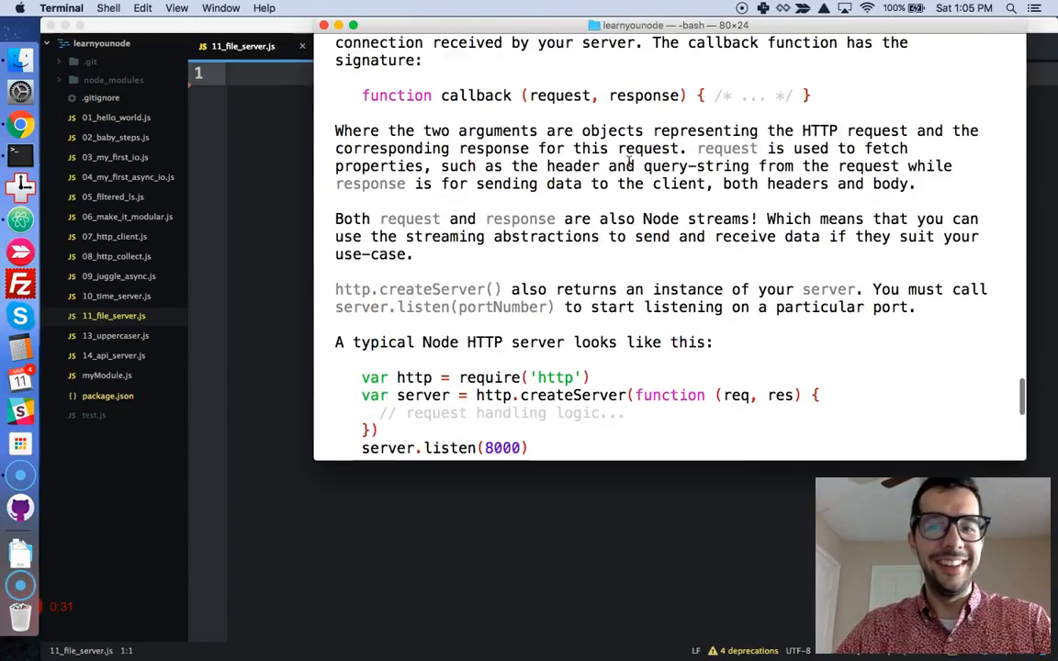
scroll(up, 3)
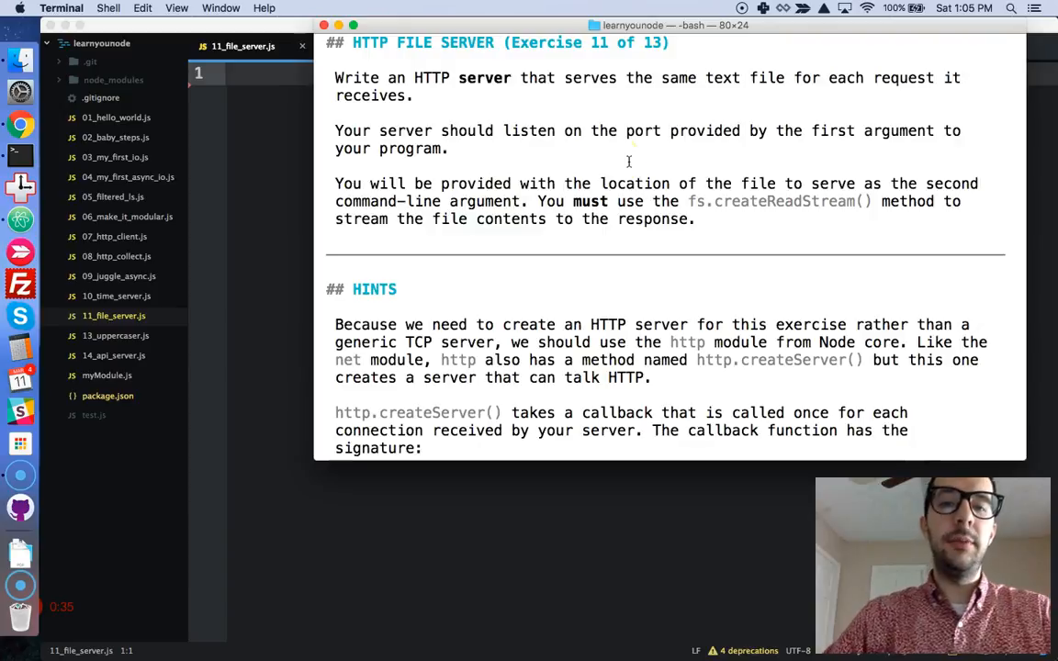
scroll(down, 3)
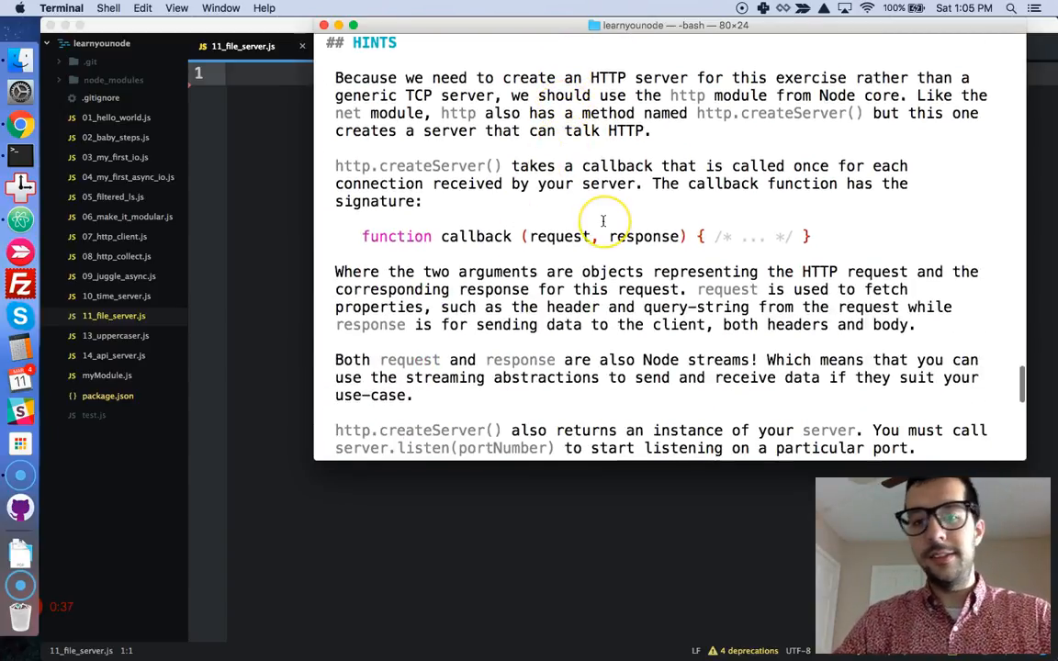
scroll(down, 3)
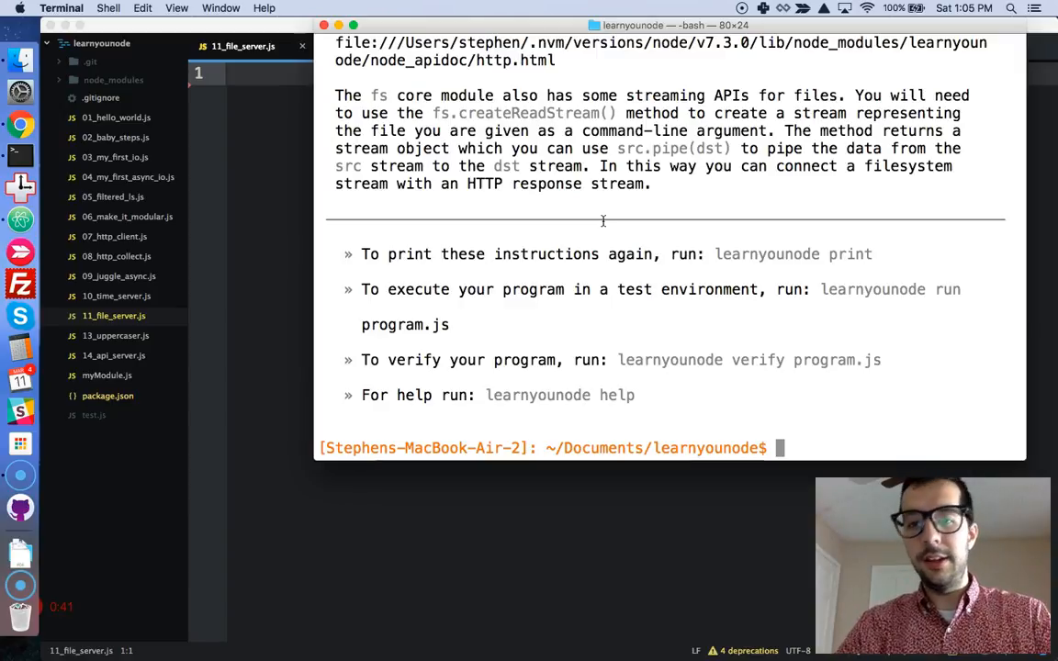
scroll(up, 3)
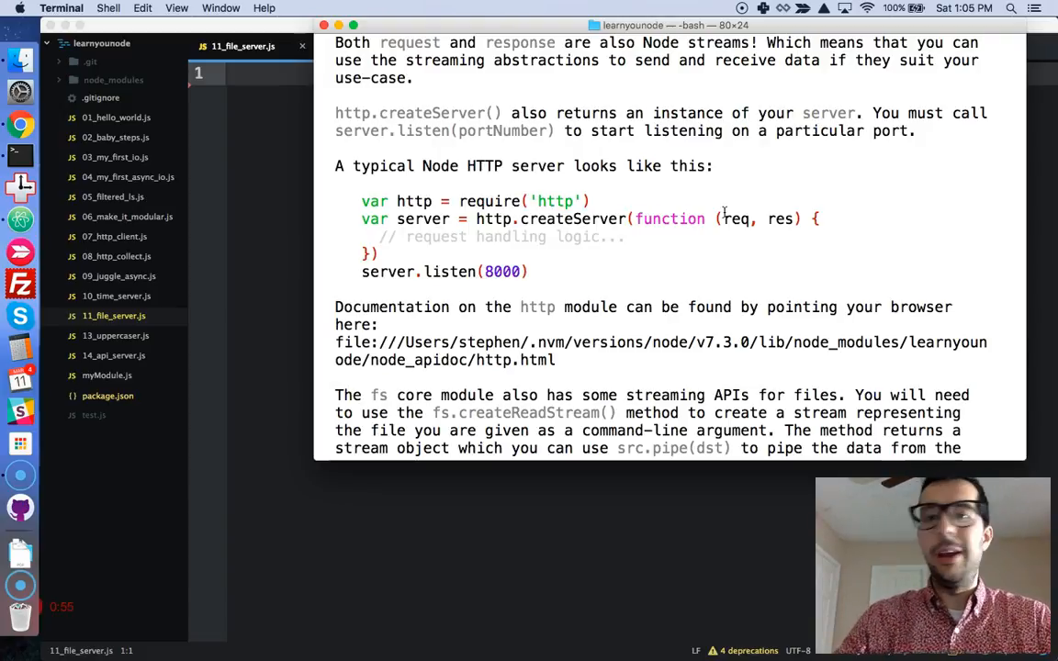
mouse_move(284, 125)
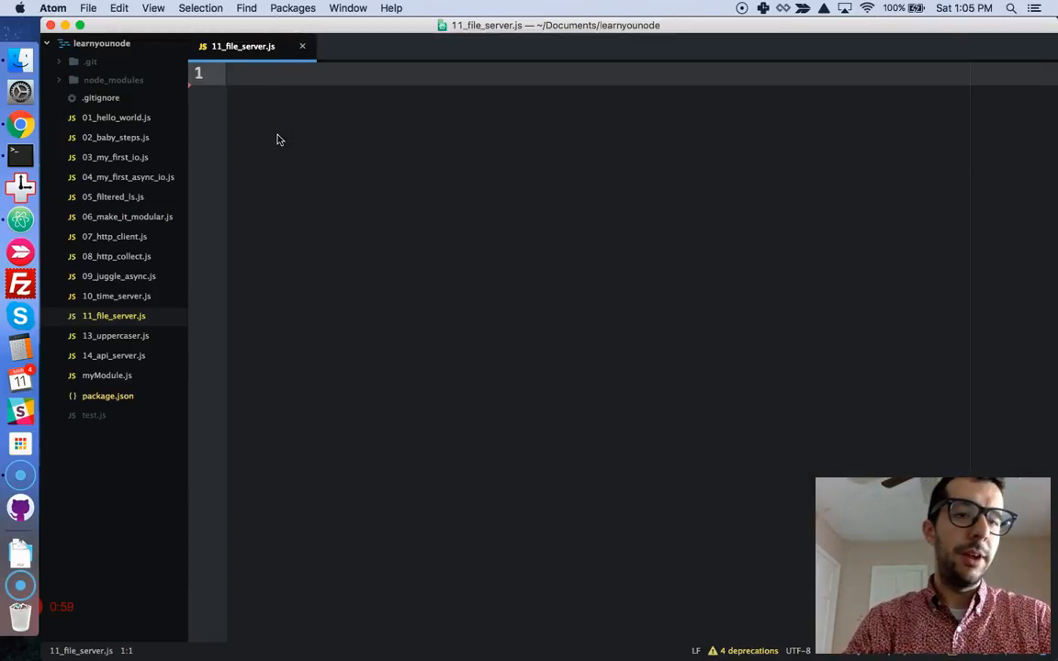
- Write const http = require('http'); and const fs = require('fs'); at the top of 11_file_server.js
text(const)
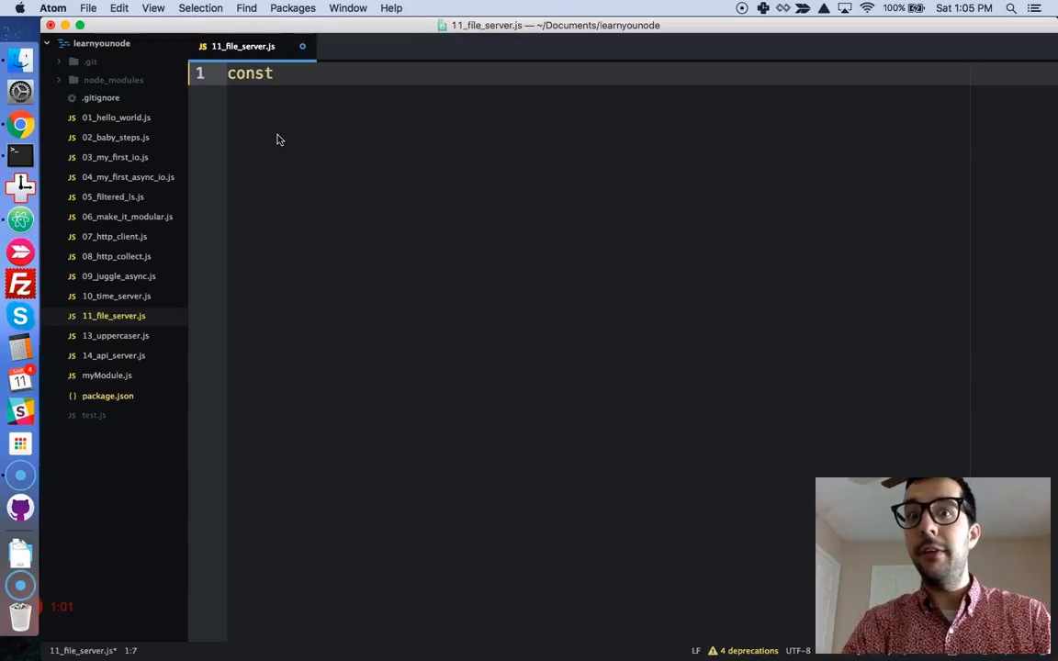
text(http)
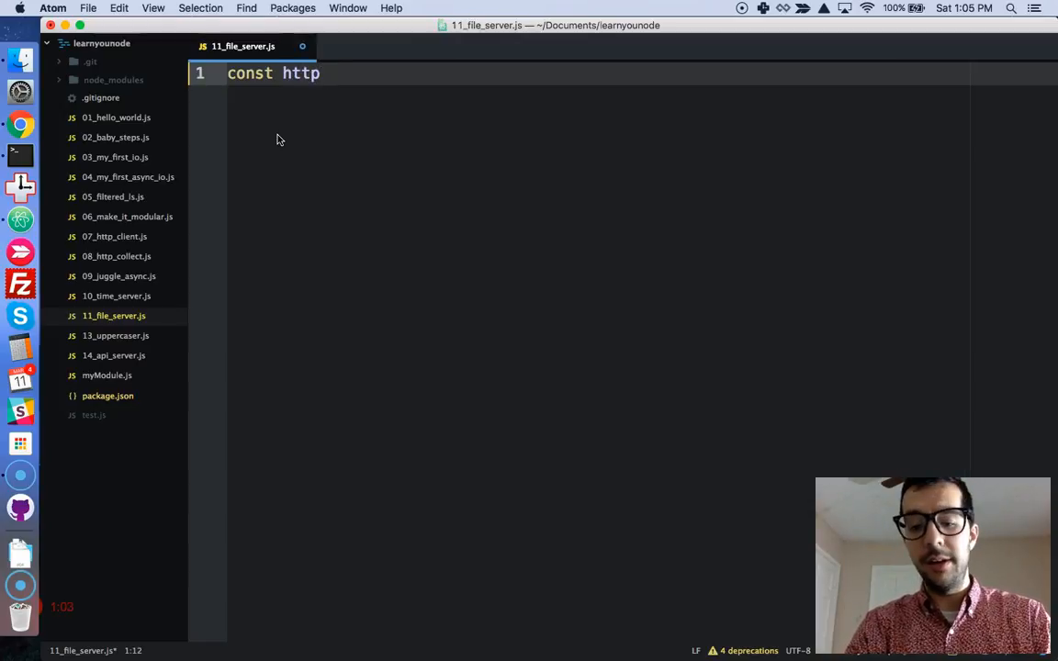
text(= require('http');)
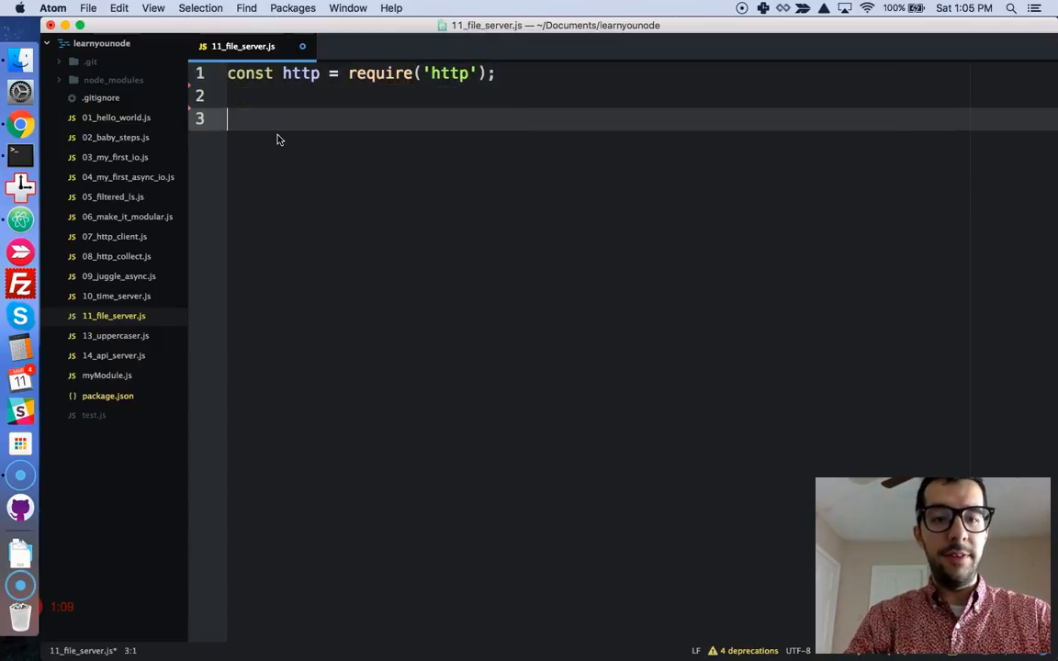
text(const f)
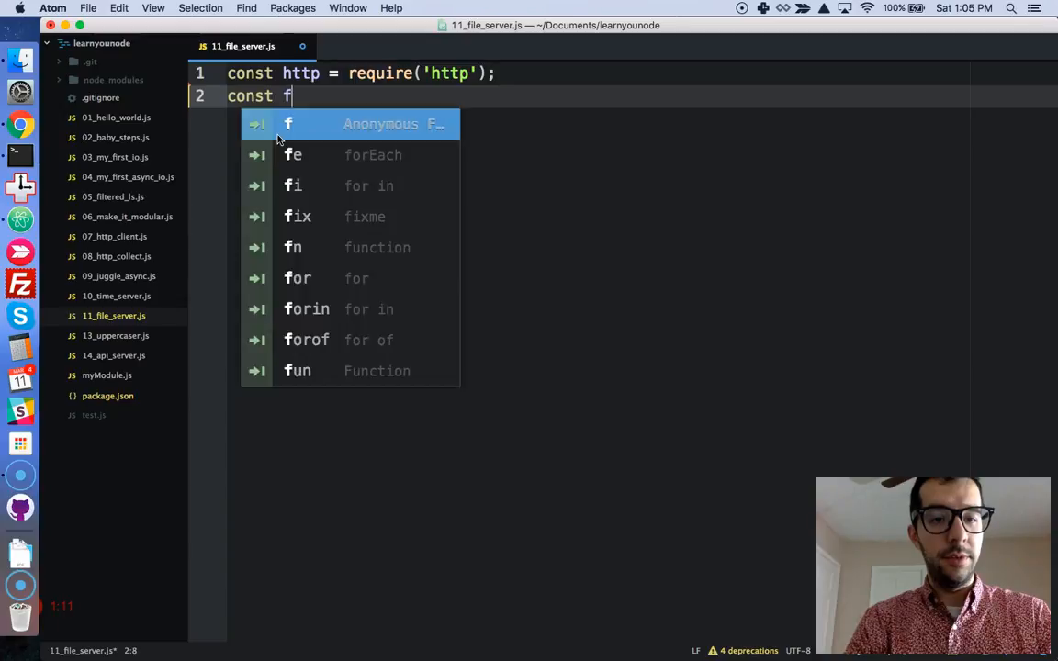
text(s = require('fs');)
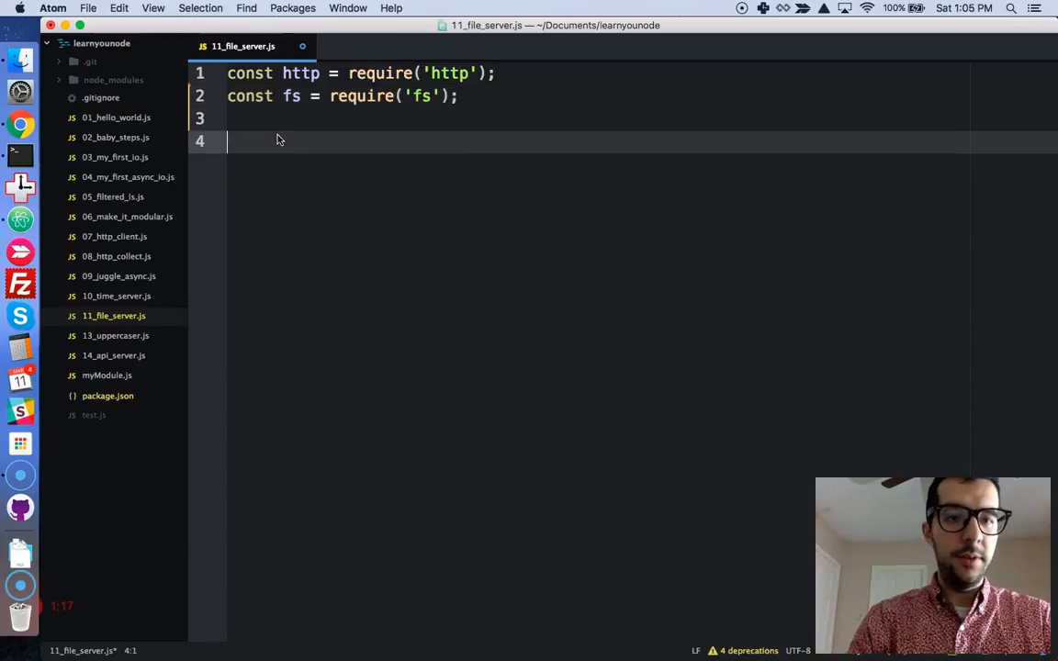
- Define const port = process.argv[2]; from the second command-line argument
text(const port)
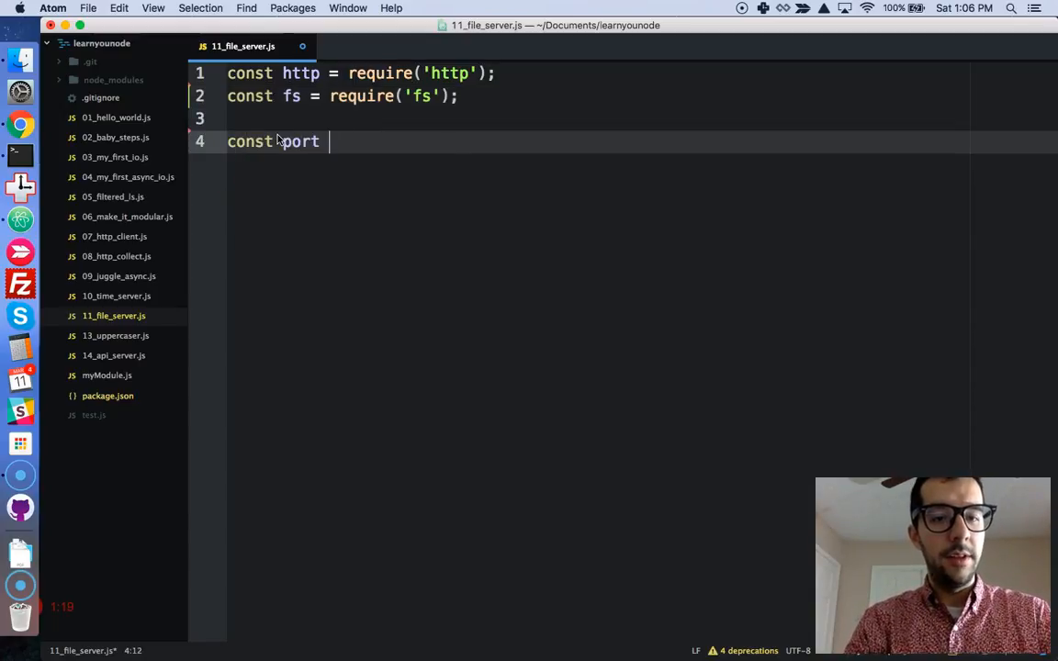
text(=)
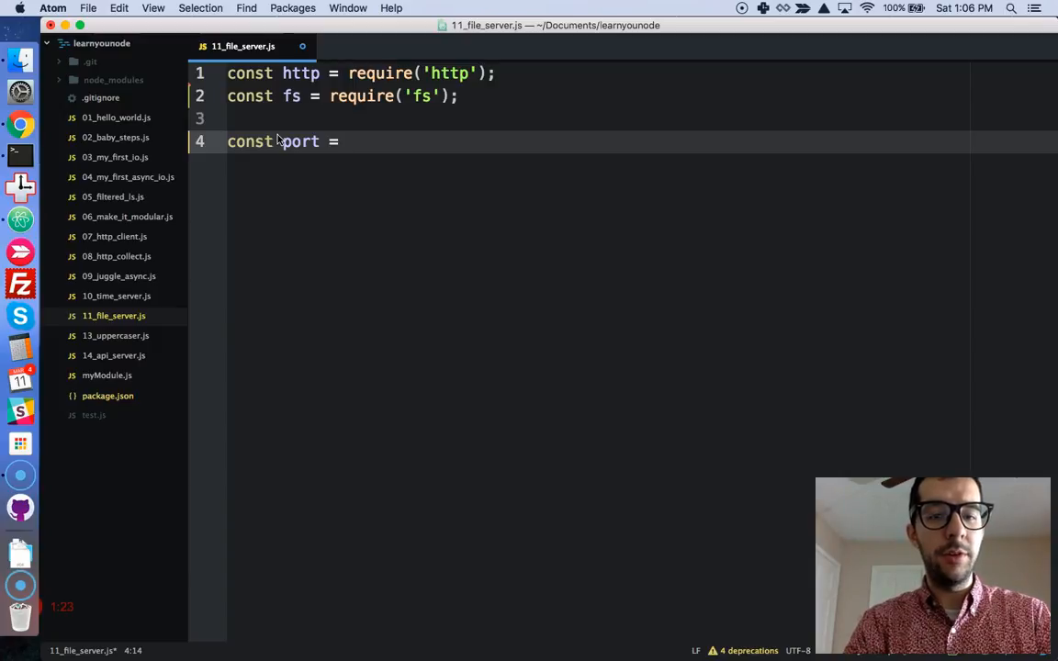
text(process.)
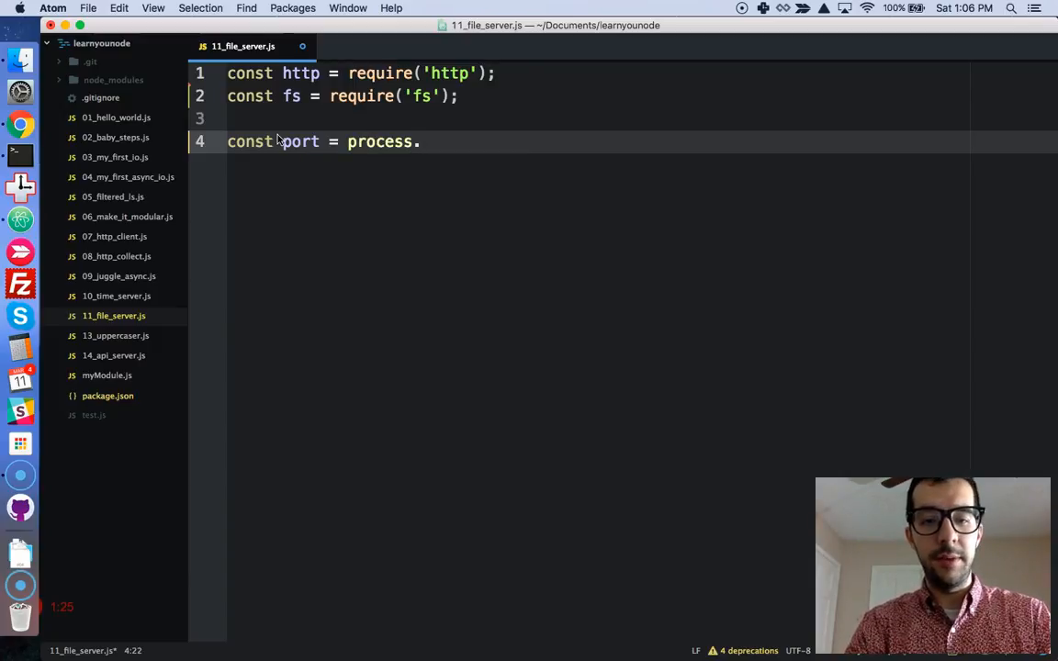
text(argv[])
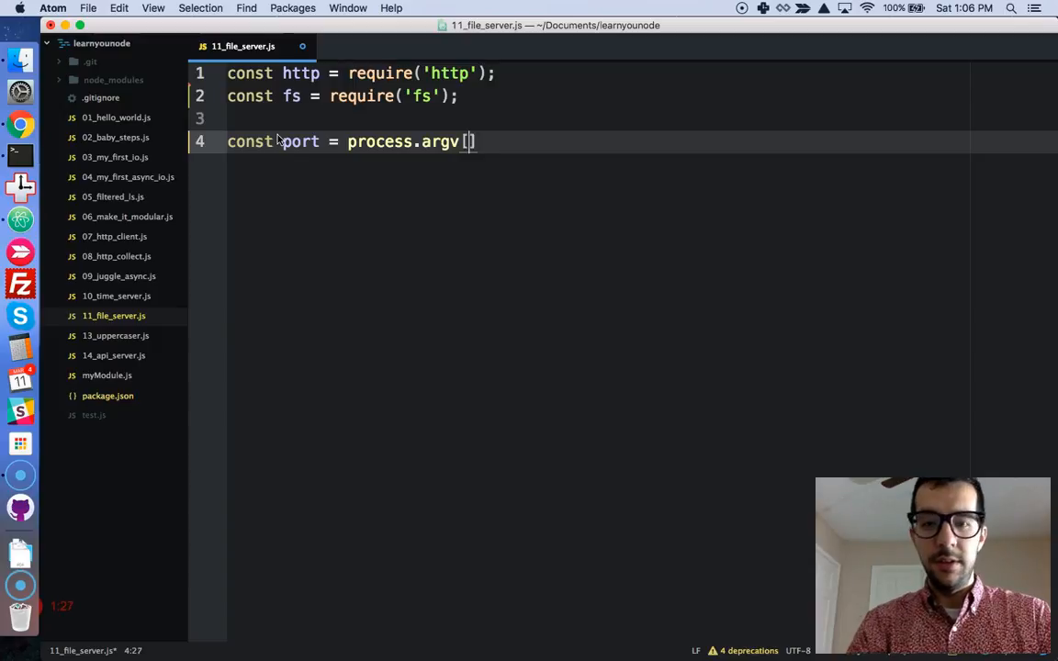
text(2];)
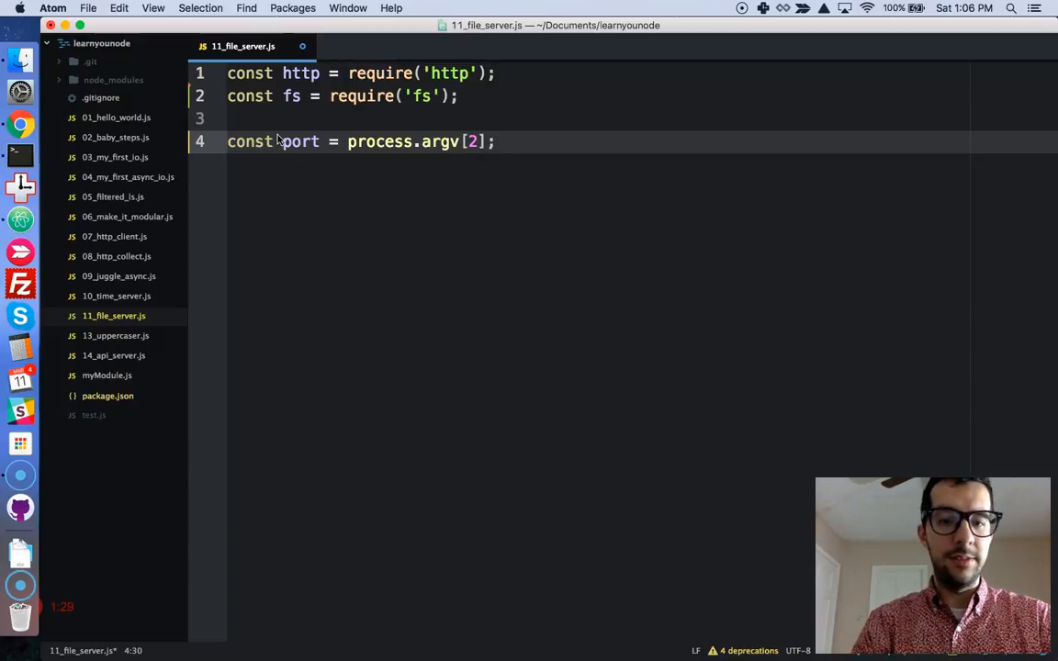
- Define const file = process.argv[3]; from the third command-line argument on the next line
key(Return)
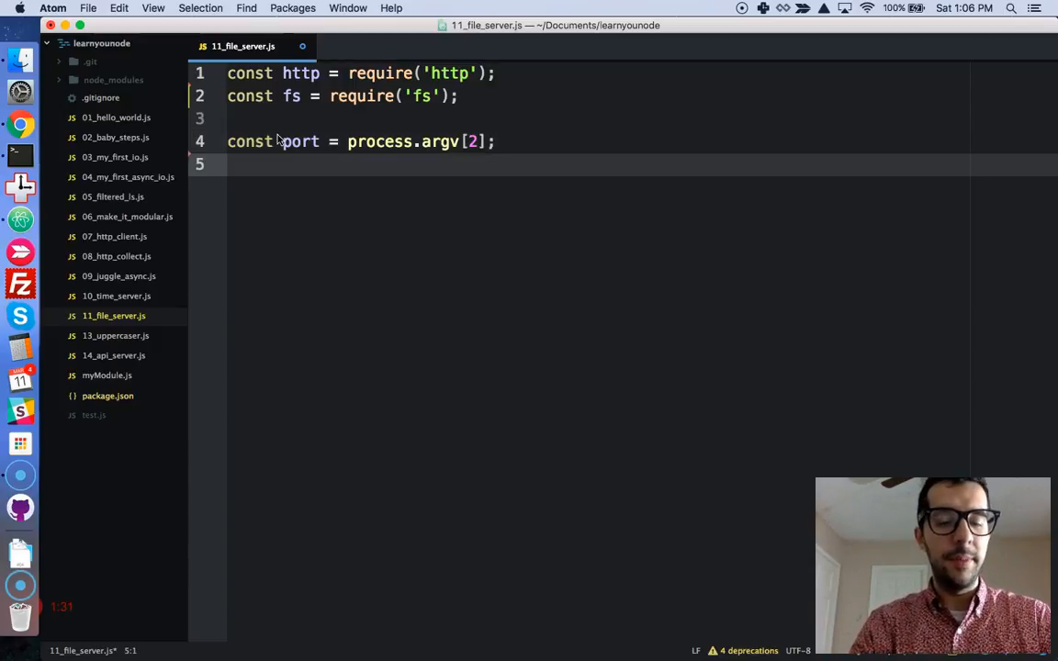
text(const file)
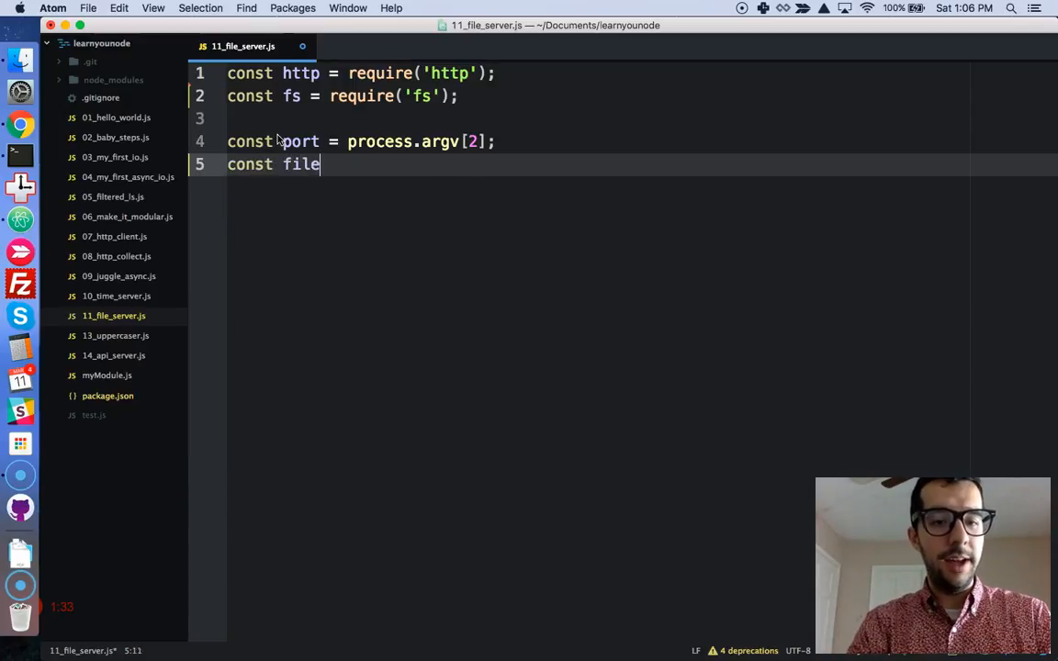
text(= process.argv[)
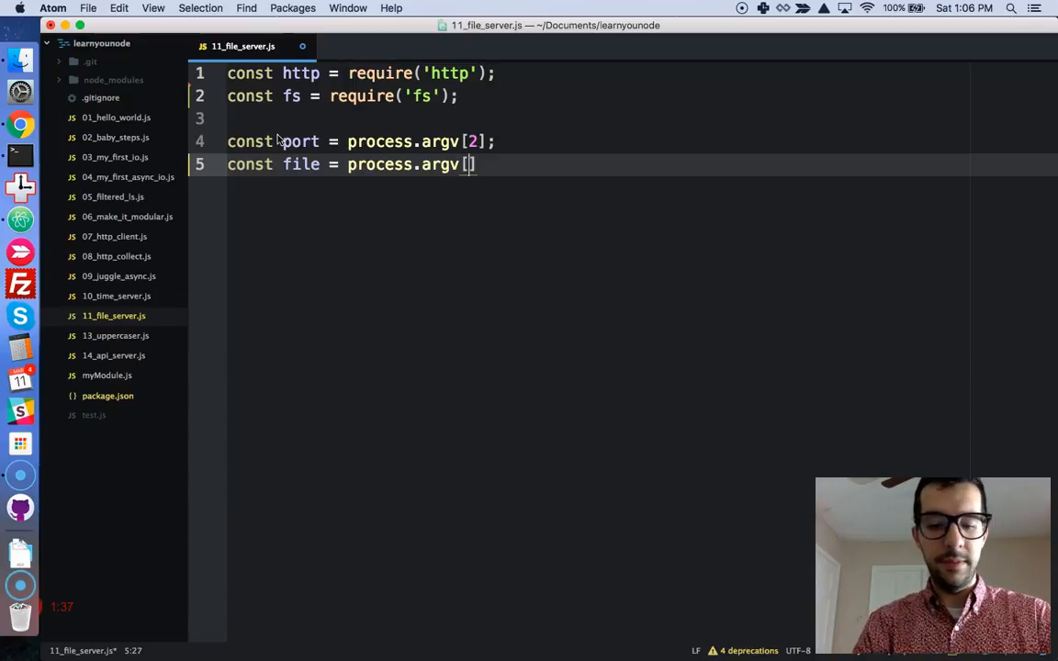
text(3];)
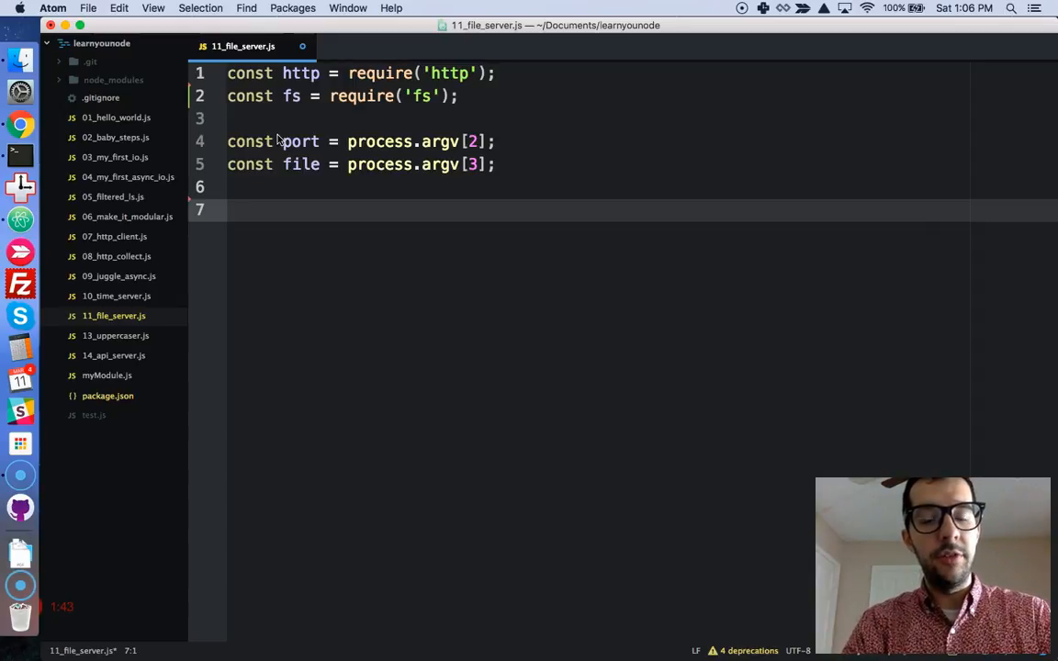
- Write const server = http.createServer((req, res) => { }); with an empty handler
text(const s)
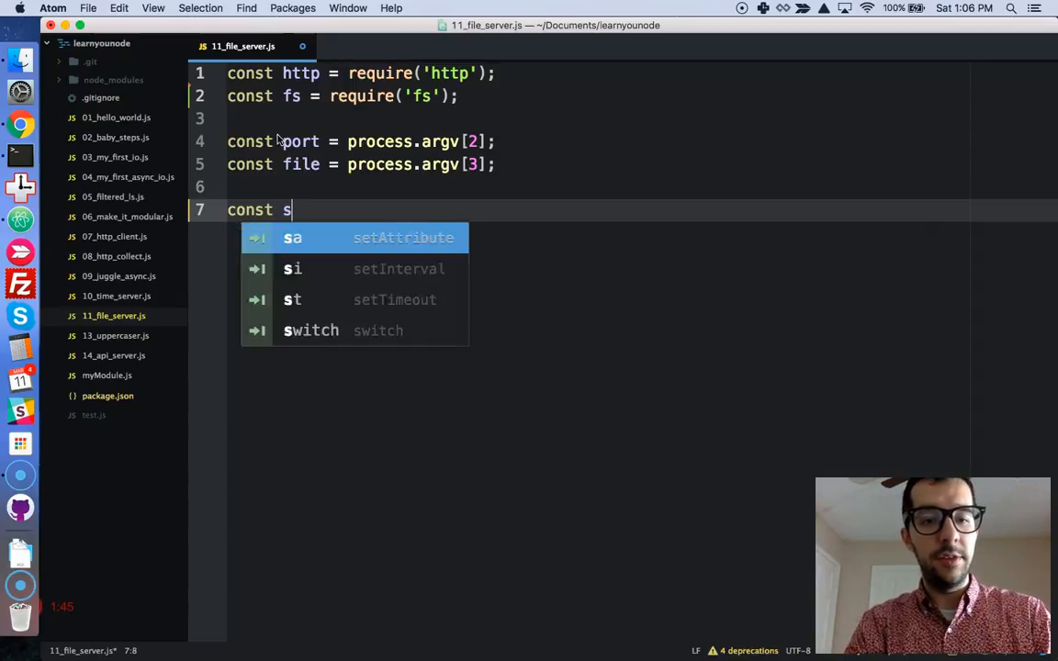
text(erver =)
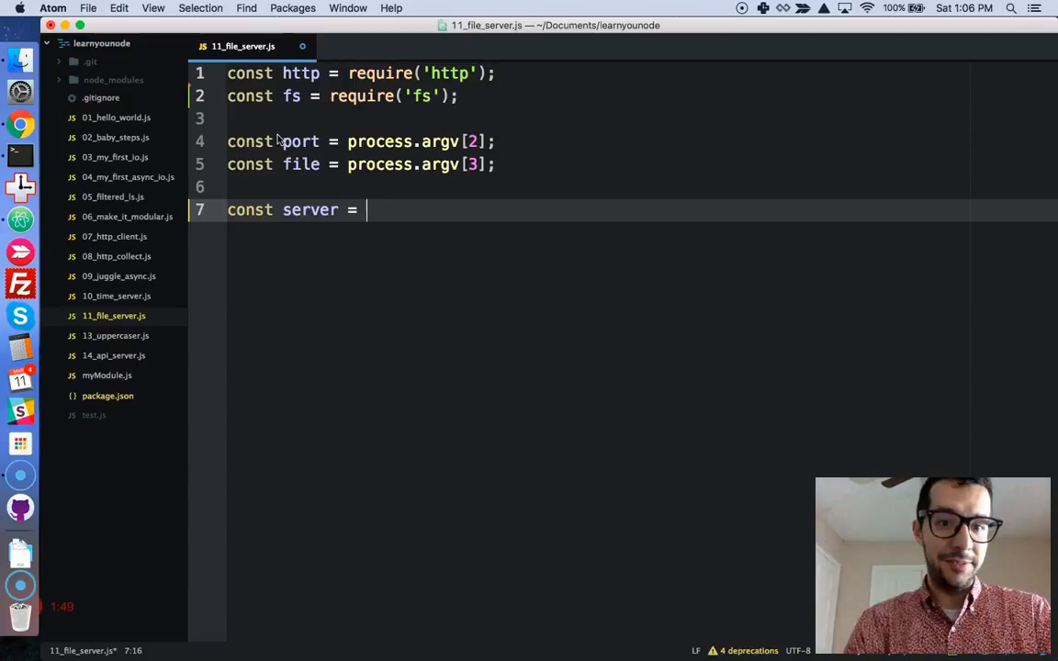
text(http)
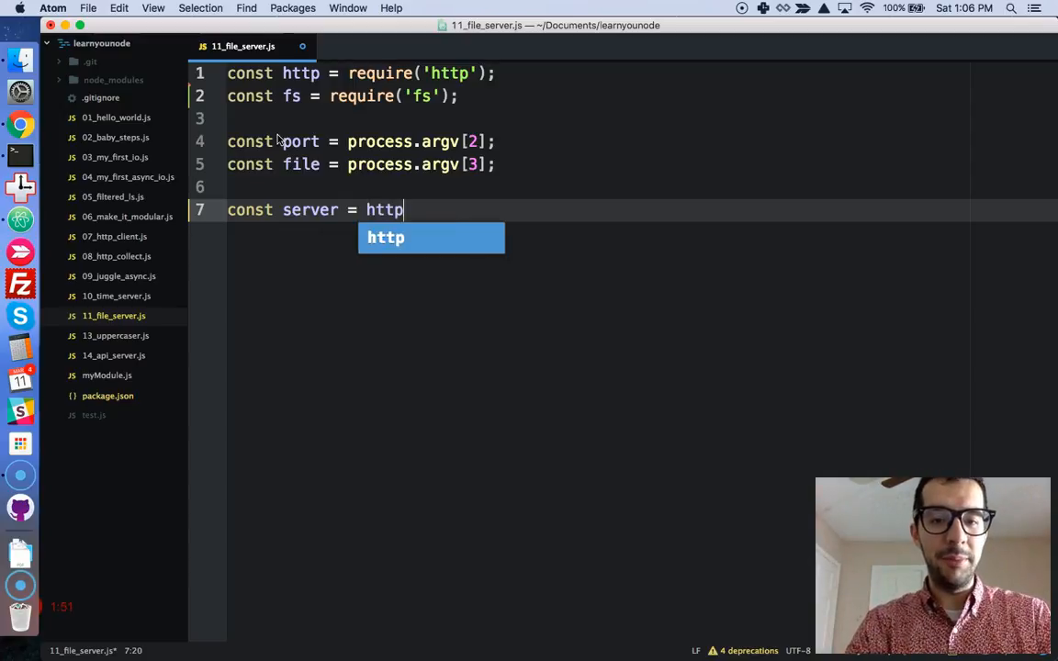
text(.createServer)
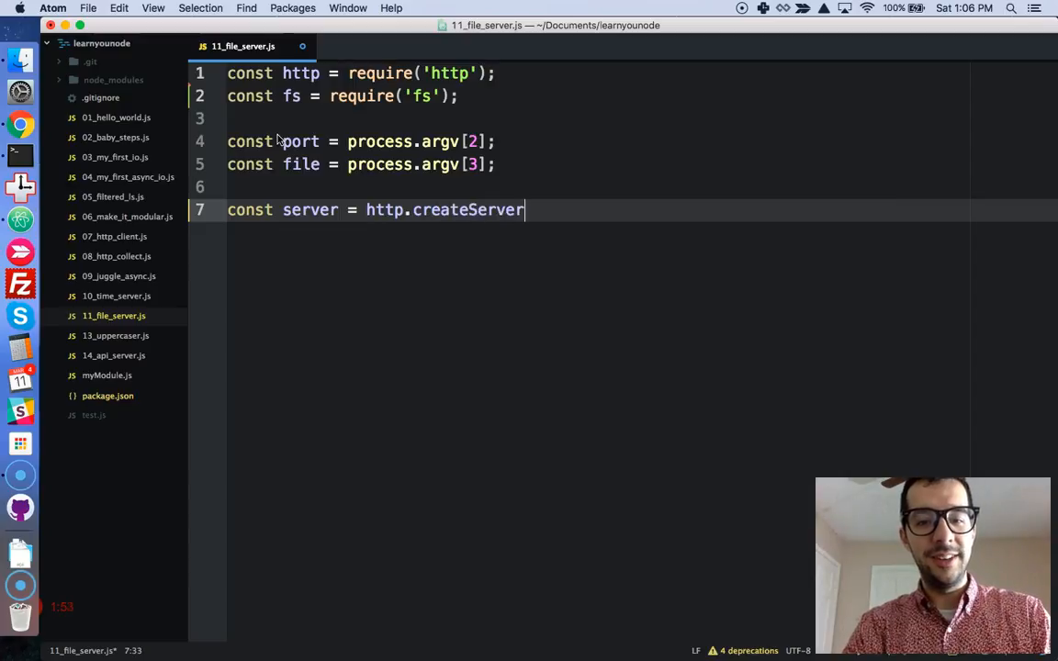
text(((req, res))
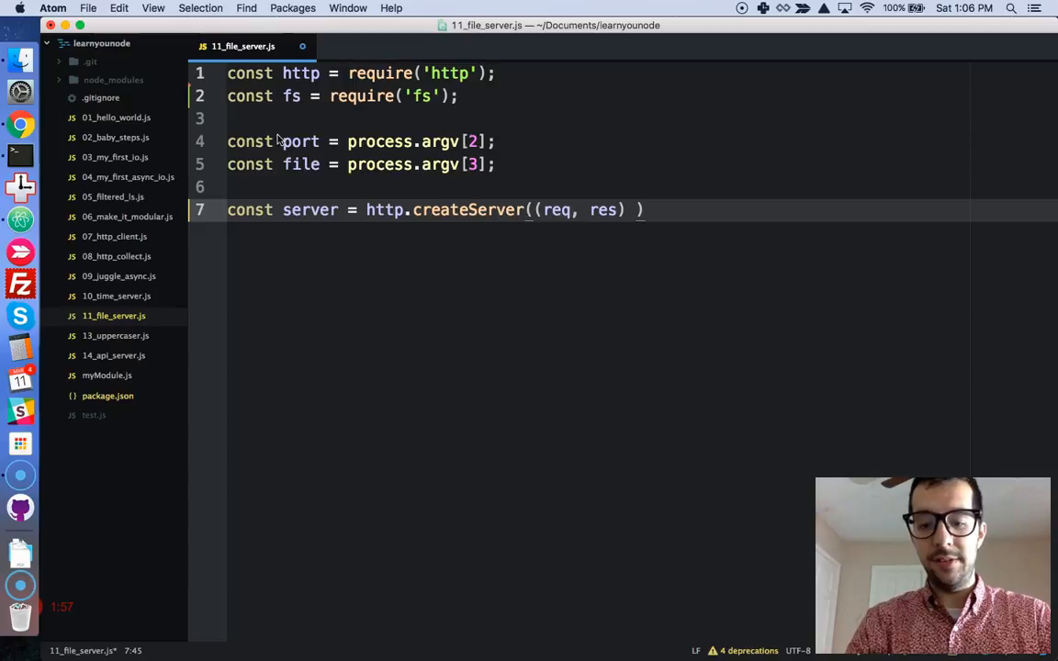
text(=> {)
text(server.listen)
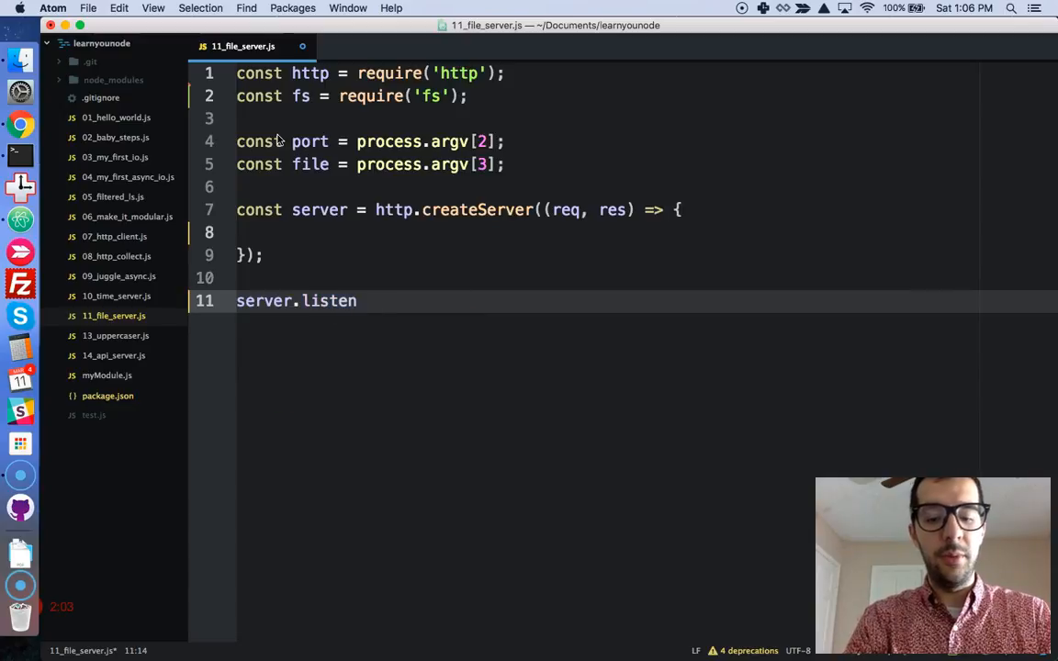
- Add server.listen(port); and place the cursor inside the empty request handler
text((port);)
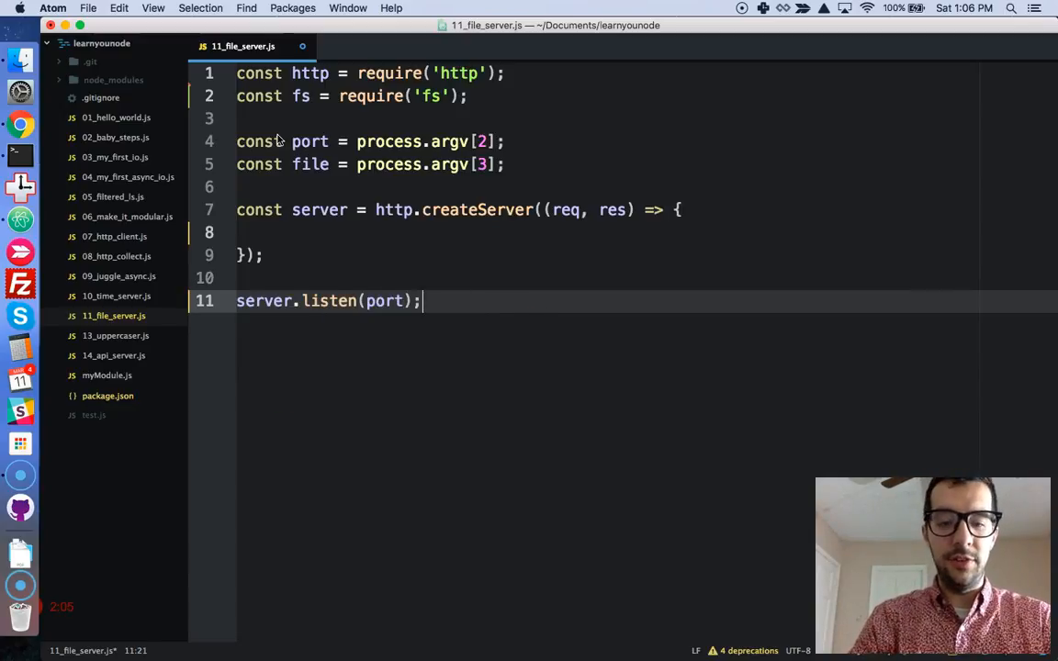
click(239, 231)
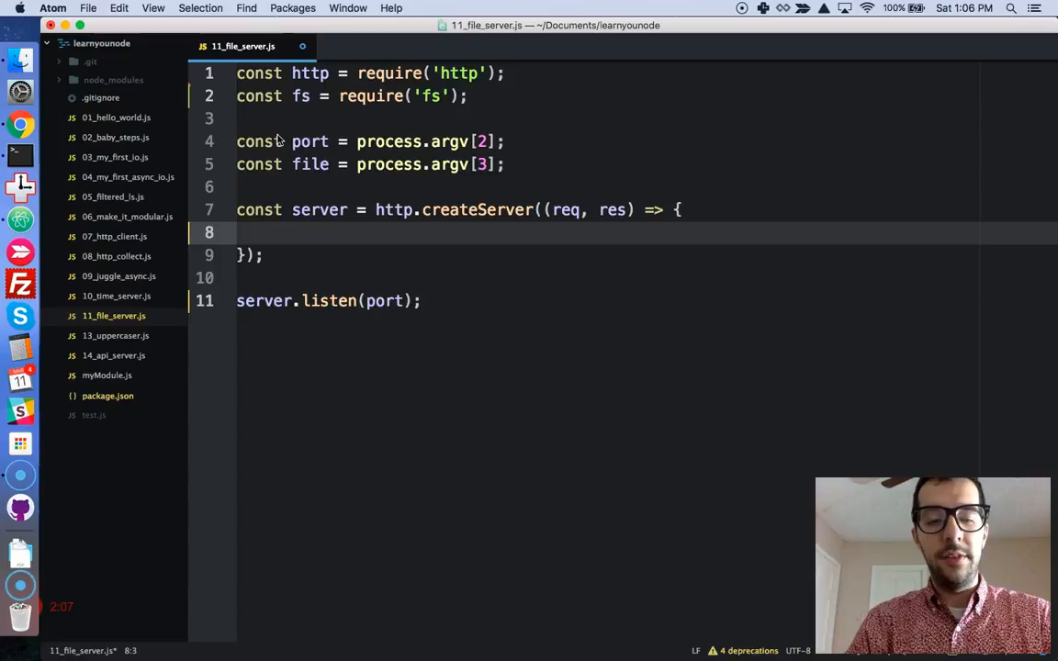
- Inside the handler write const stream = fs.createReadStream(file, ...)
double_click(566, 209)
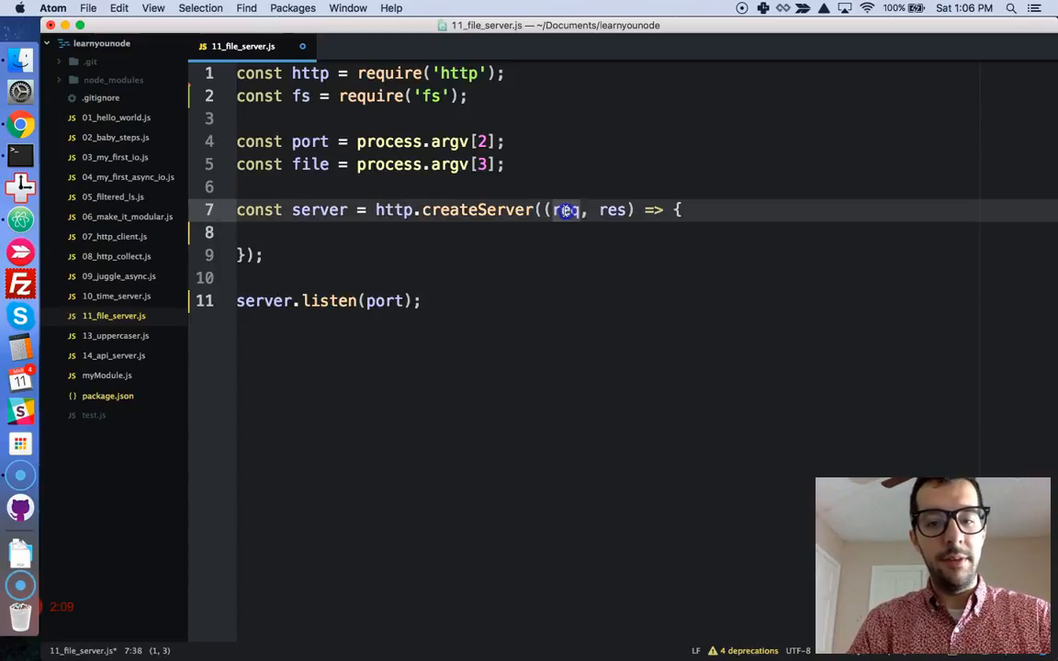
double_click(613, 210)
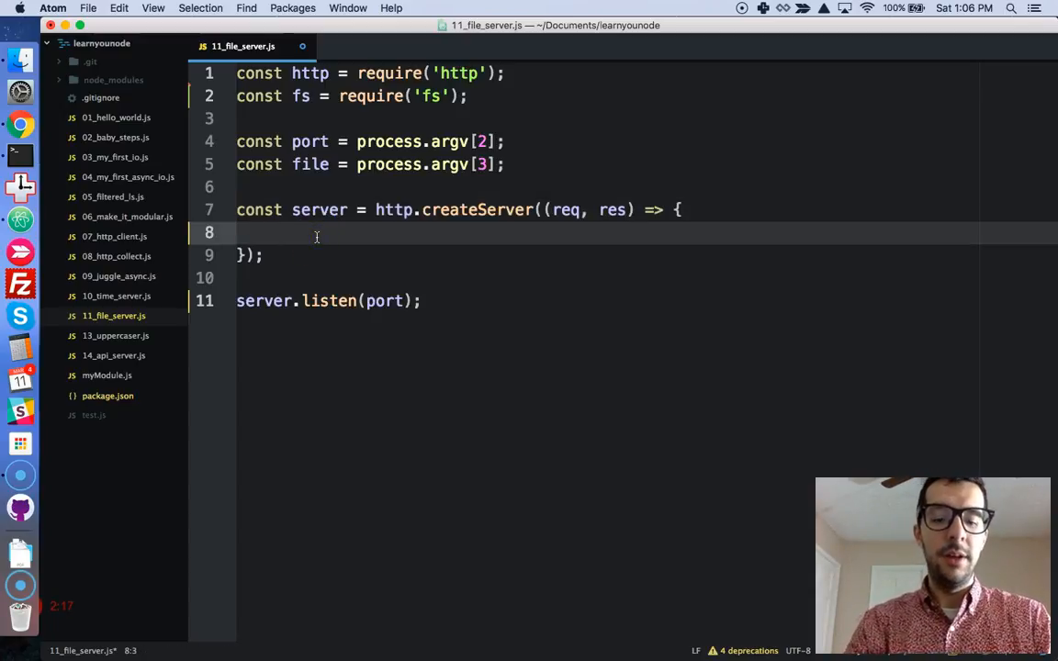
text(const)
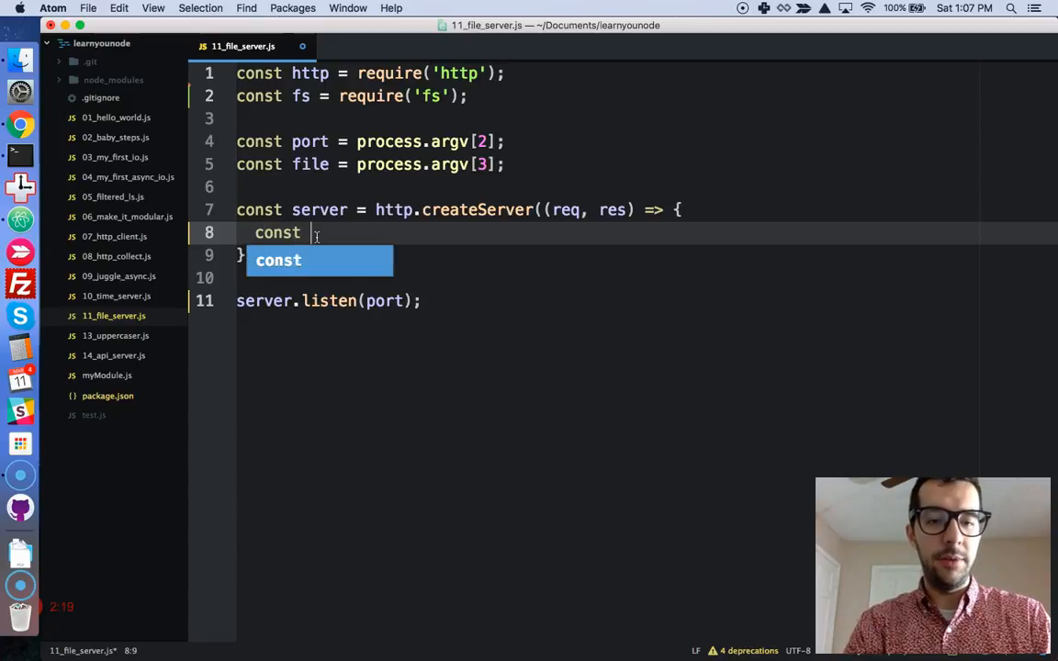
text(stream =)
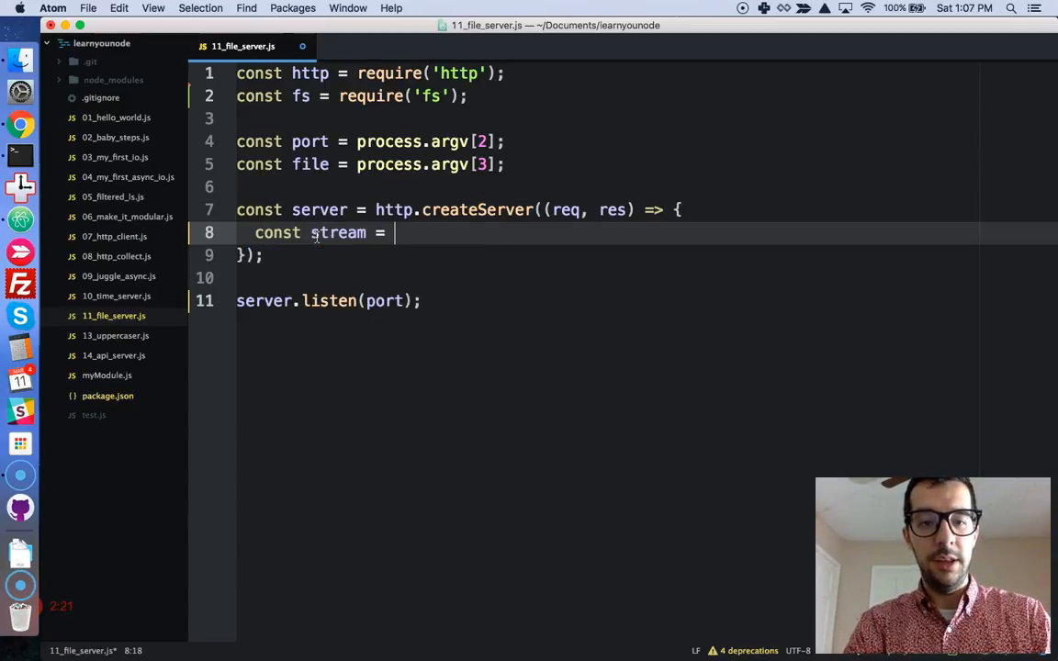
text(fs.createRead)
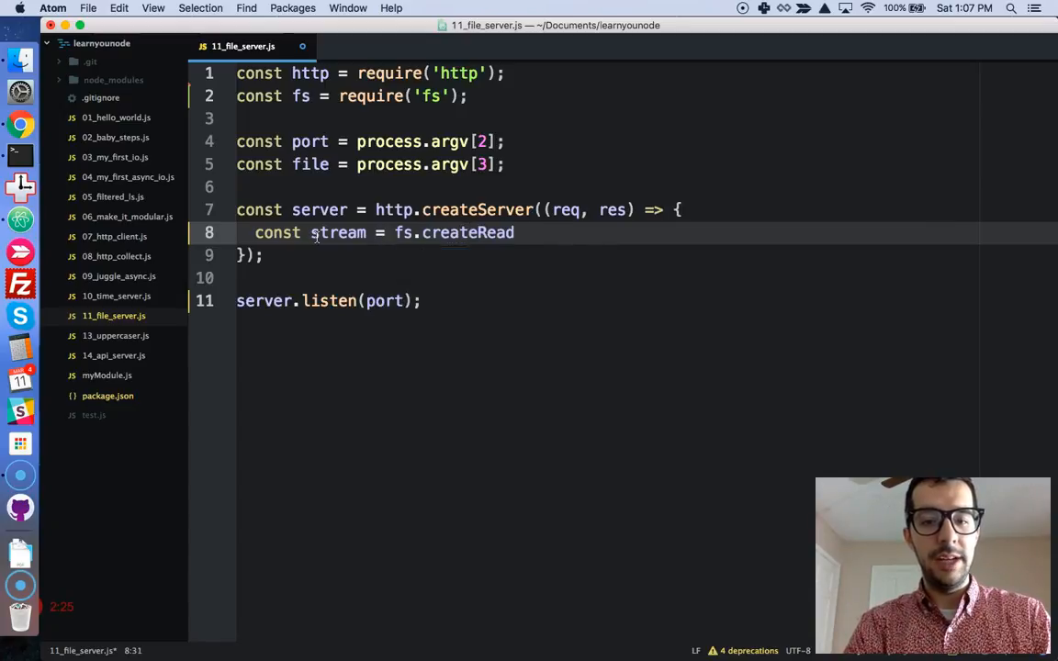
text(Stream)
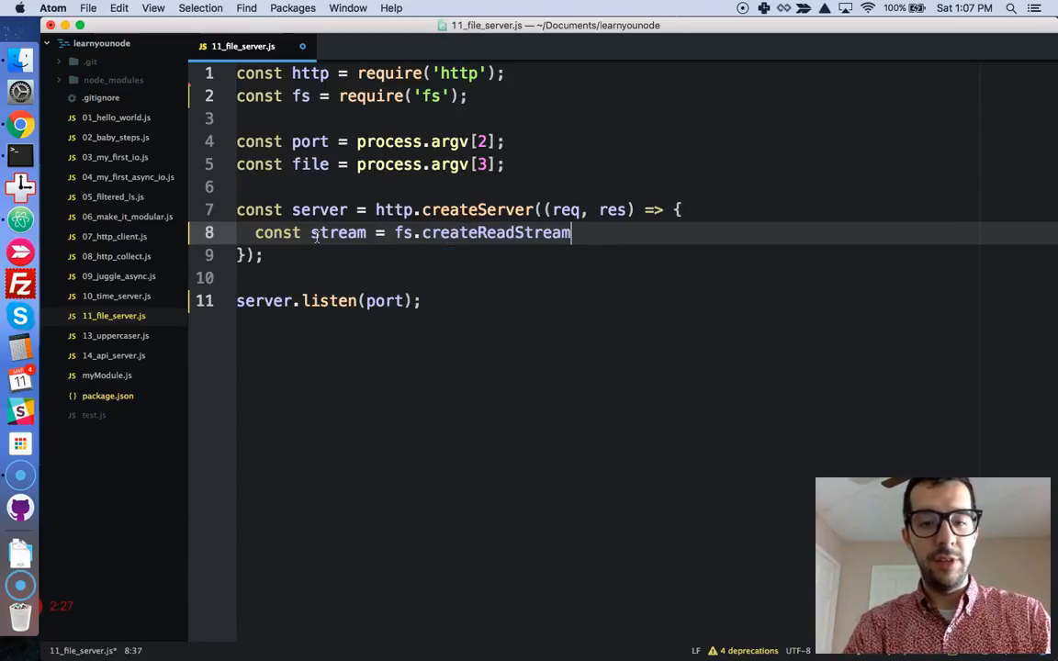
text((file,)
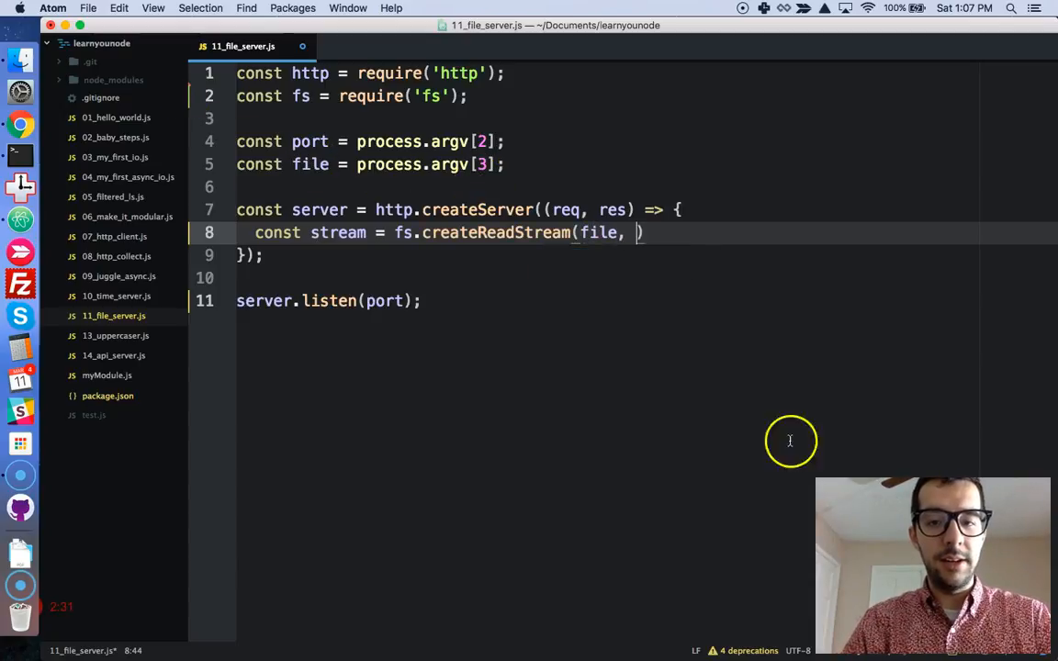
- Give createReadStream an options object with encoding: 'utf8'
text({ })
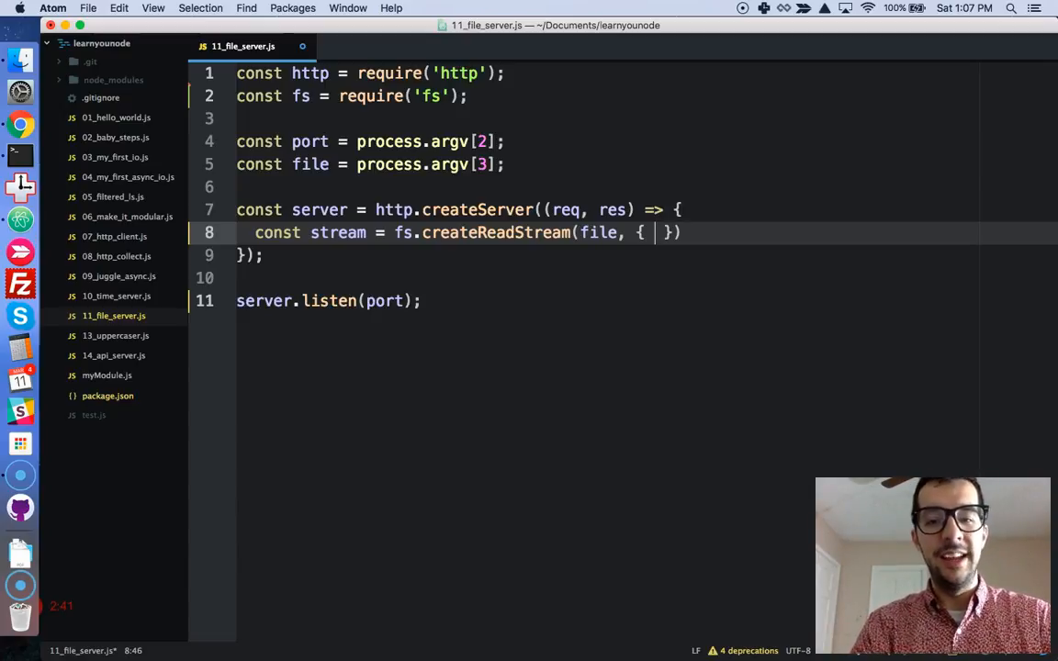
text(encoding:)
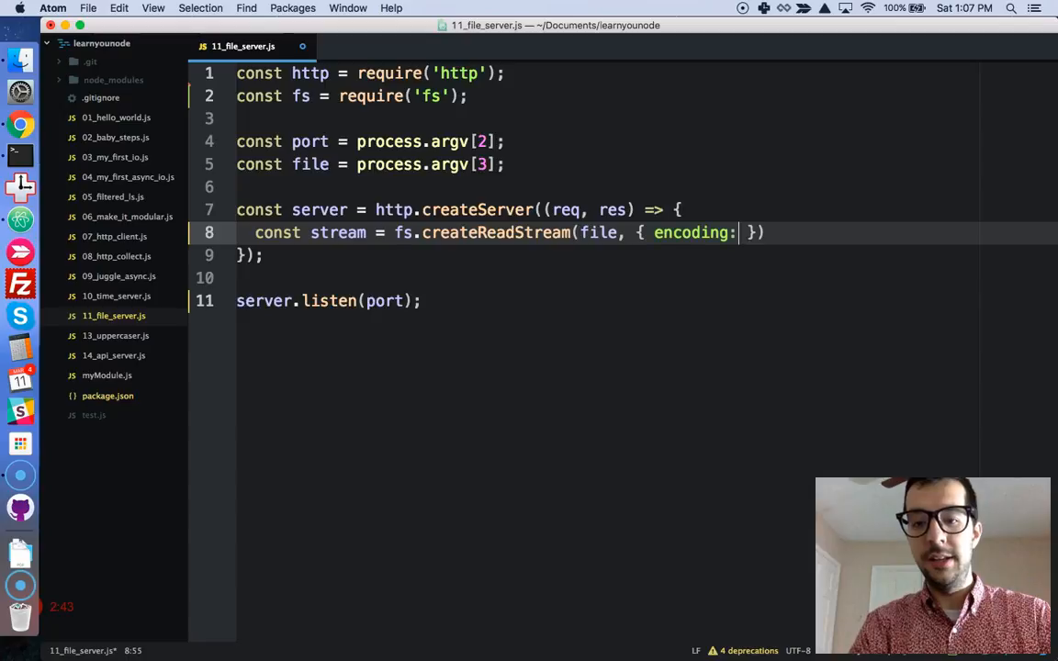
text('utf')
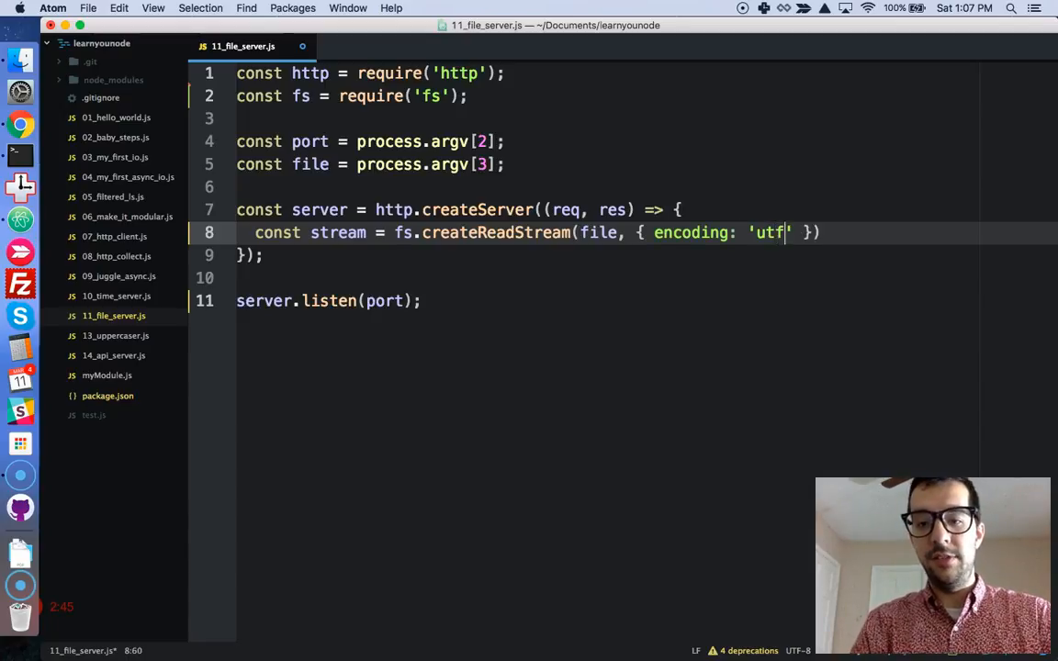
text(8)
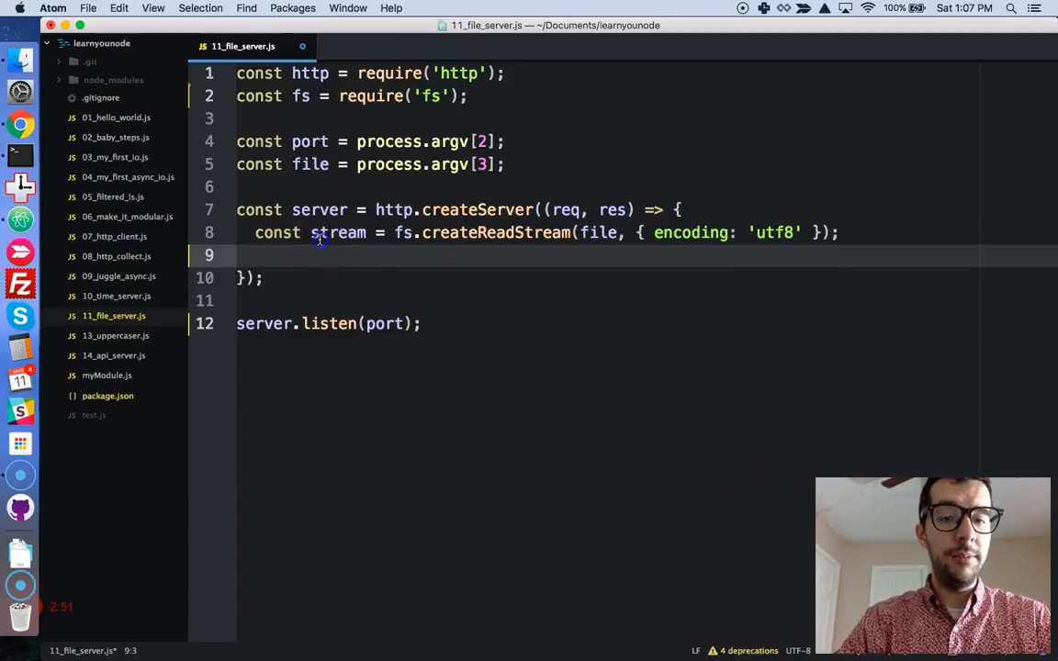
- Write stream.pipe(res); inside the handler to send the file contents to the response
double_click(338, 231)
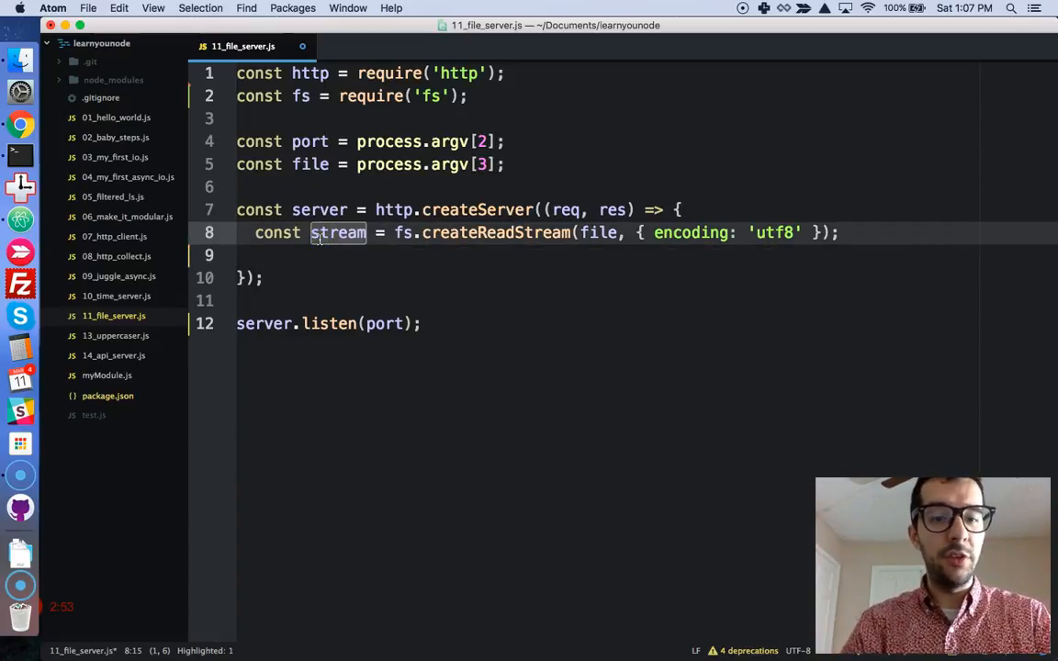
text(strea)
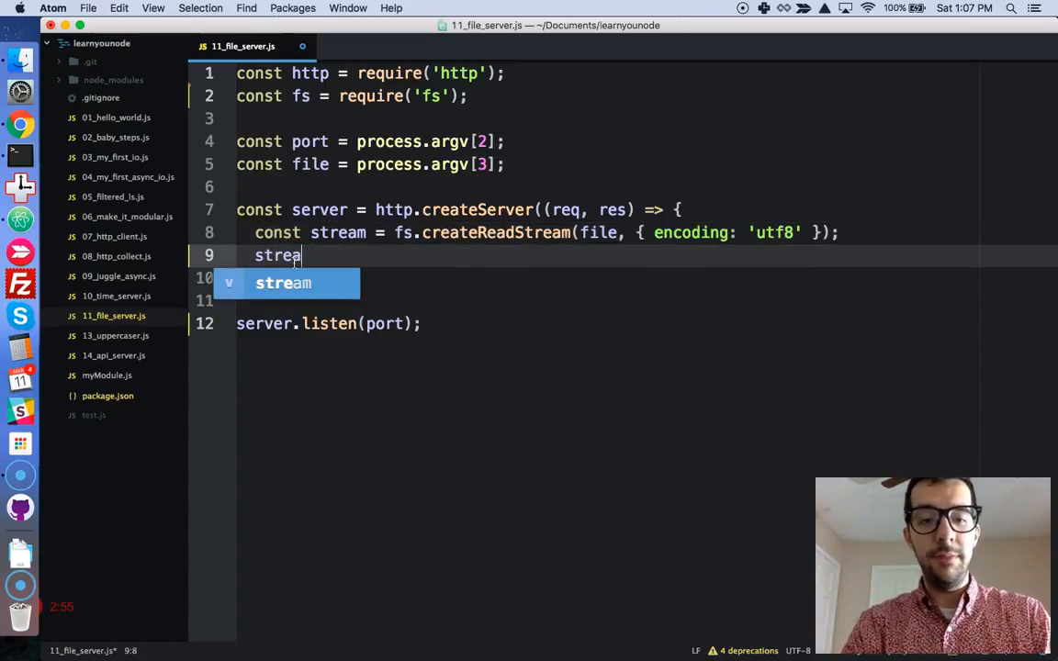
text(m.pipe)
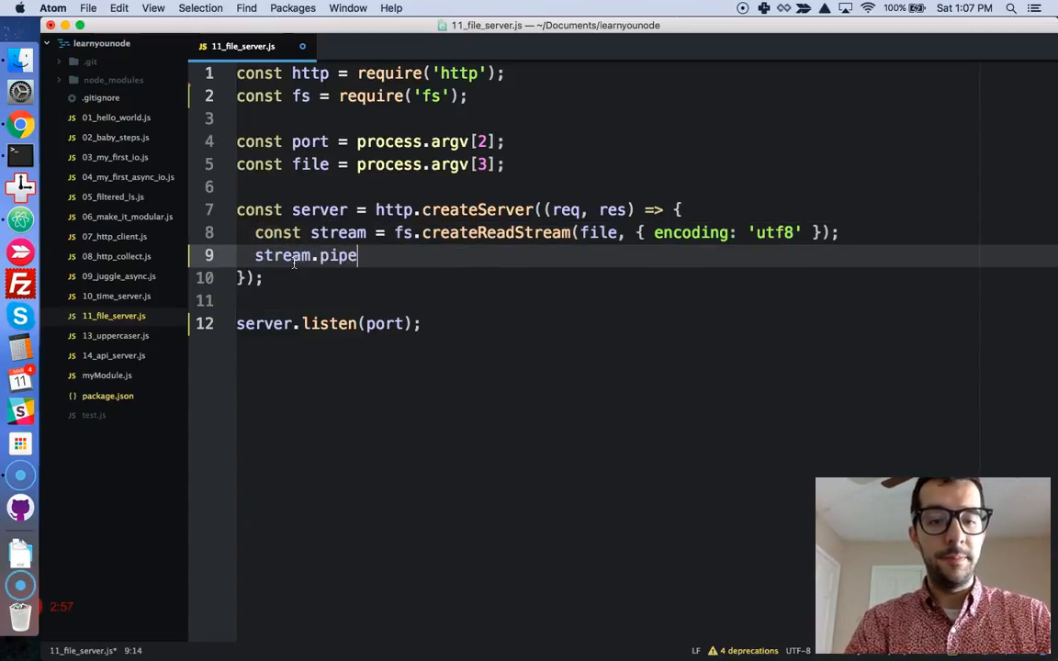
text((res))
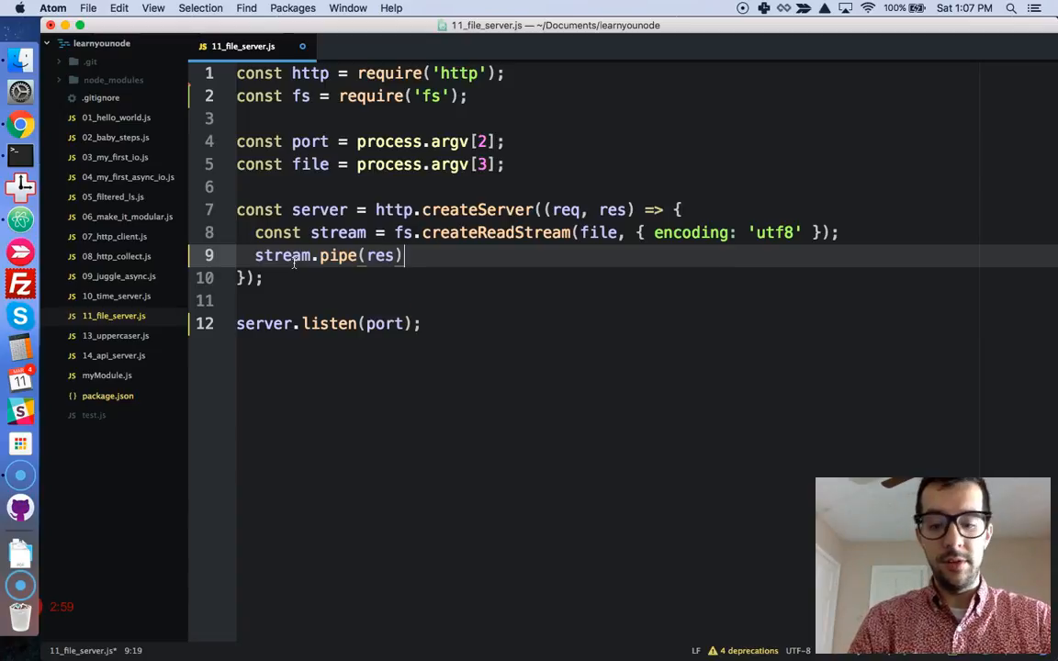
text(;)
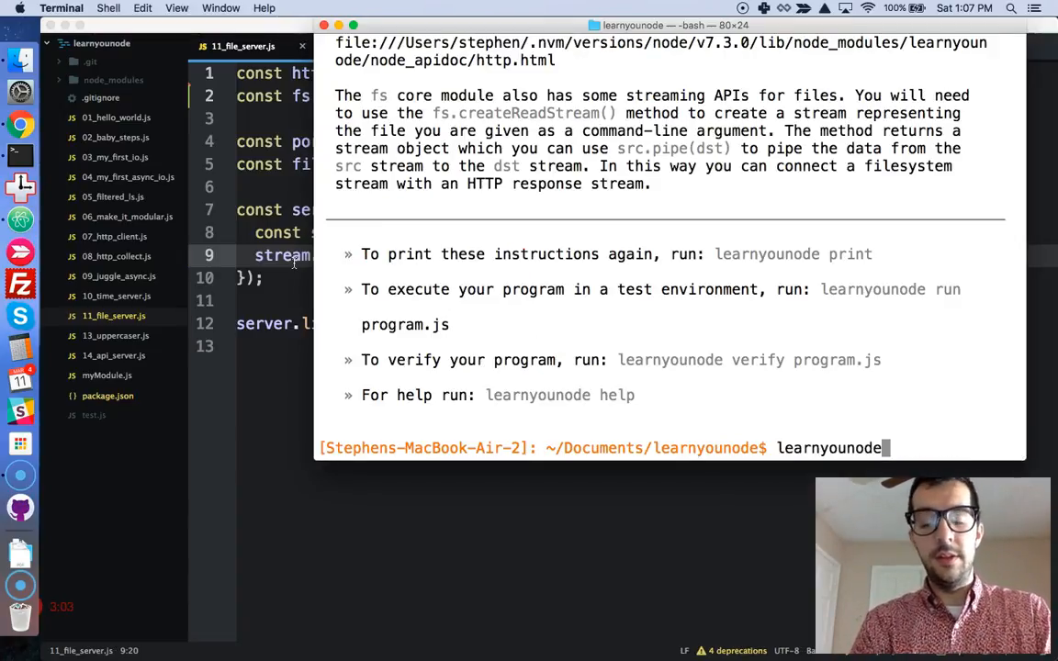
- Run learnyounode verify 11_file_server.js in Terminal
text(verif)
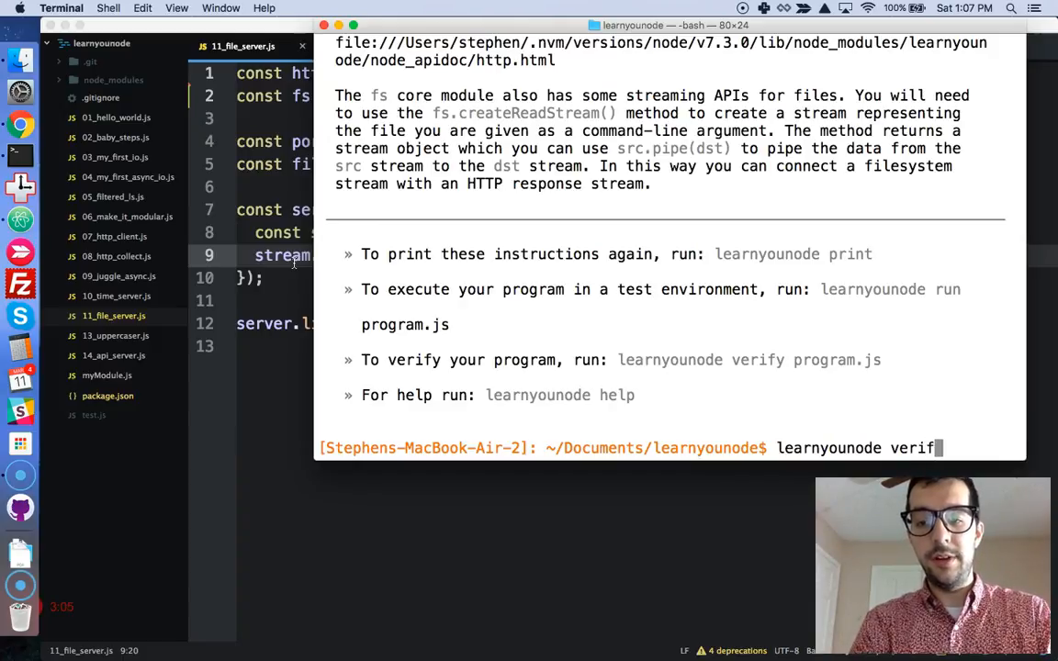
text(y 11_file_server.js)
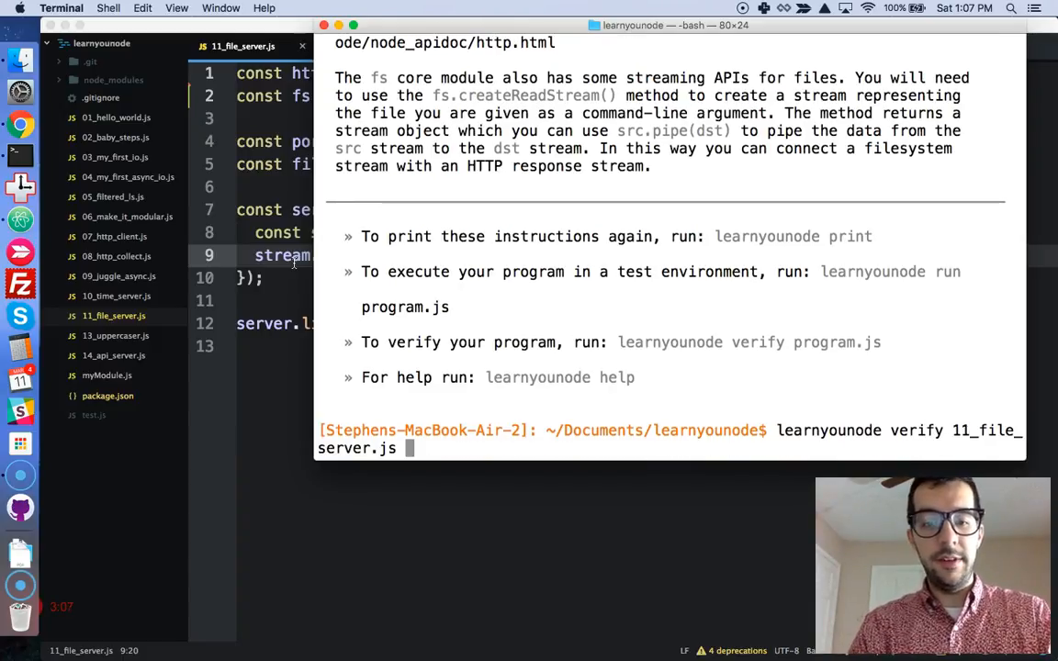
key(Return)
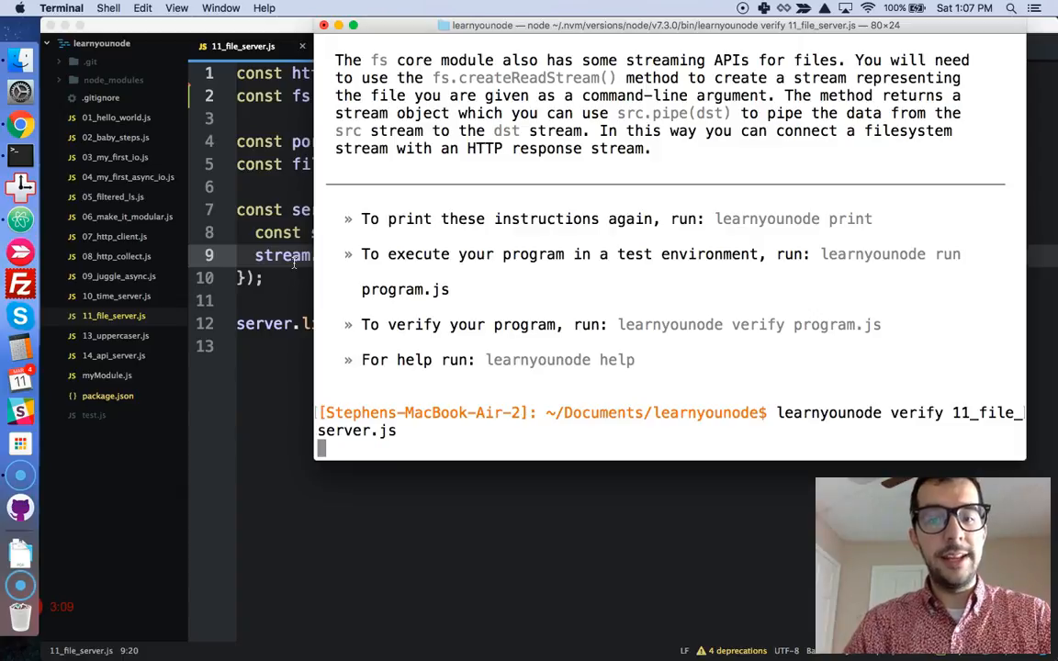